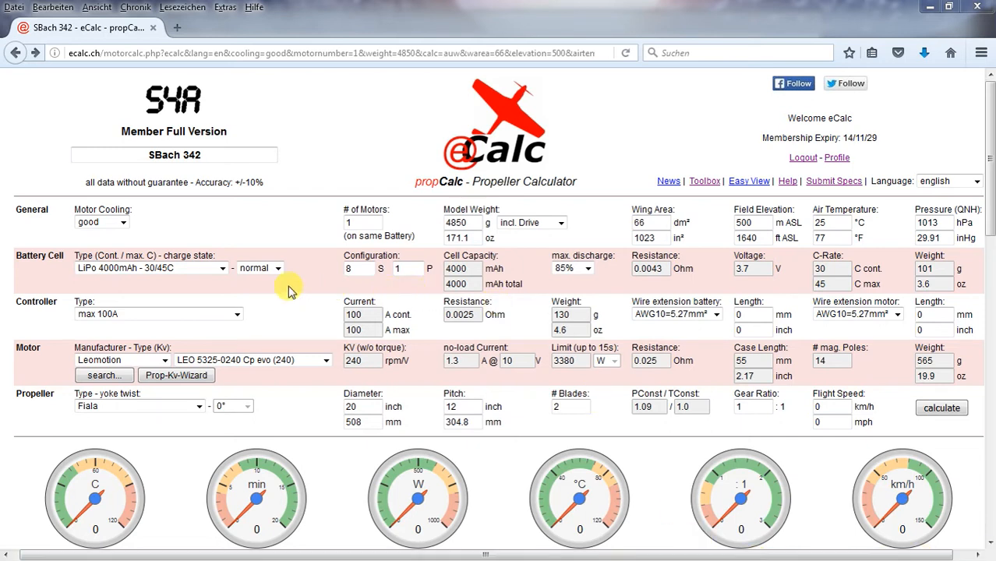
mouse_move(317, 376)
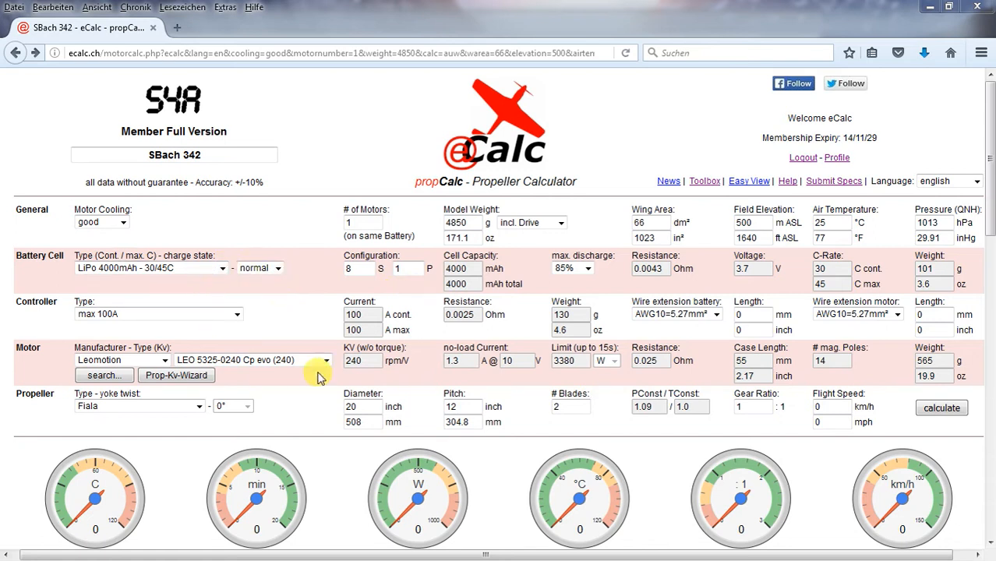
mouse_move(941, 408)
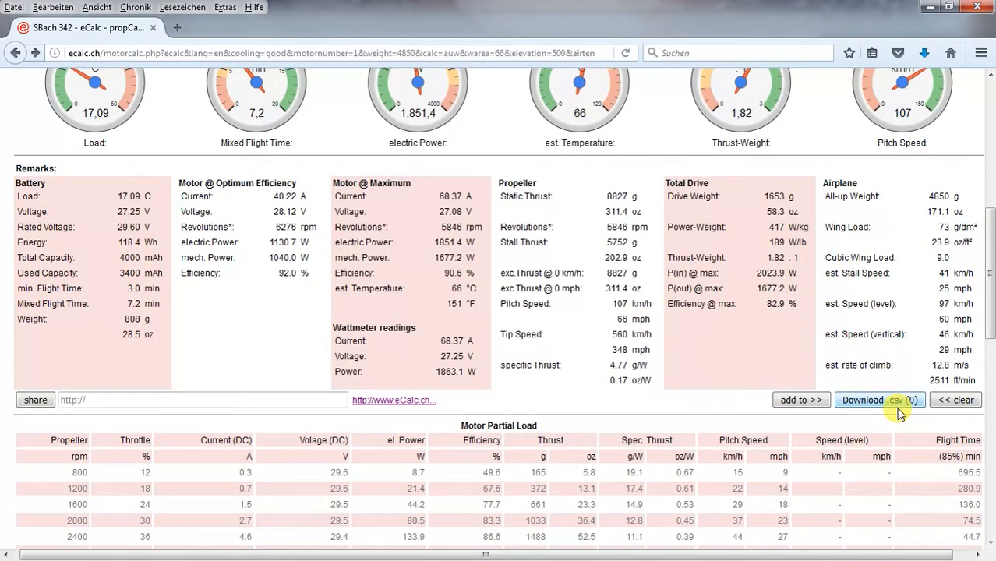
mouse_move(631, 365)
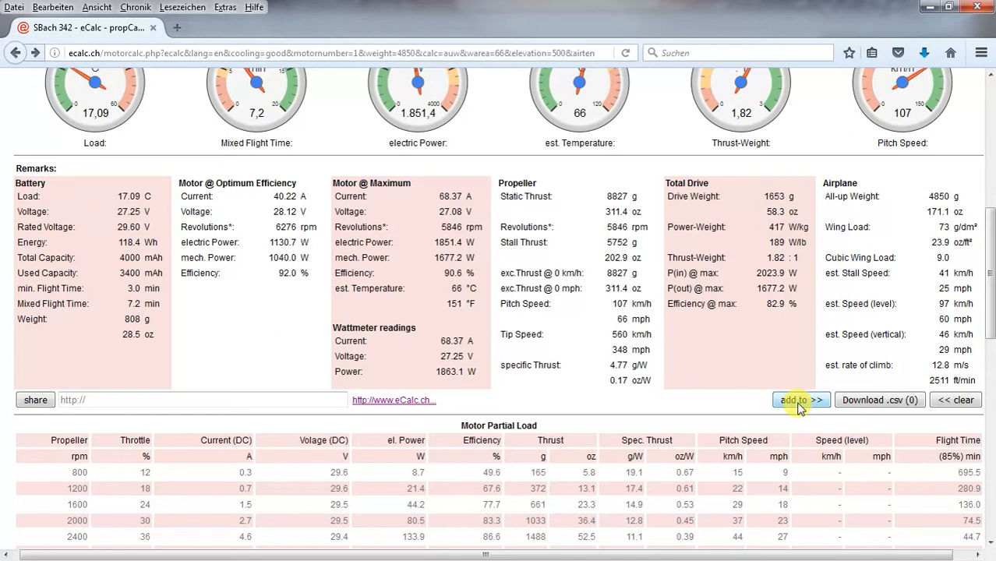
Add the current Leomotion calculation to the export list as 'SBach 342 - 1st Calc'.
left_click(801, 400)
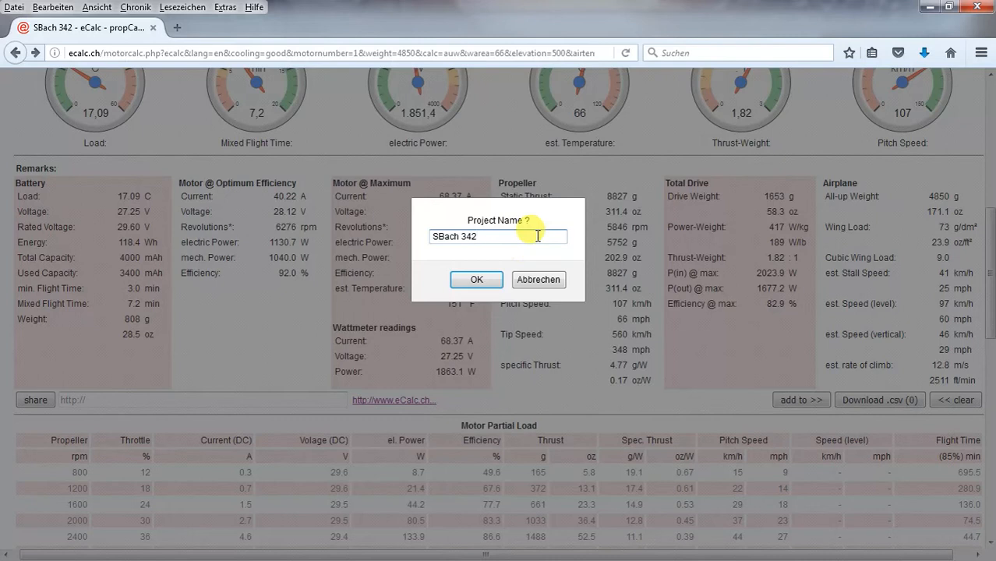
type("- 1s")
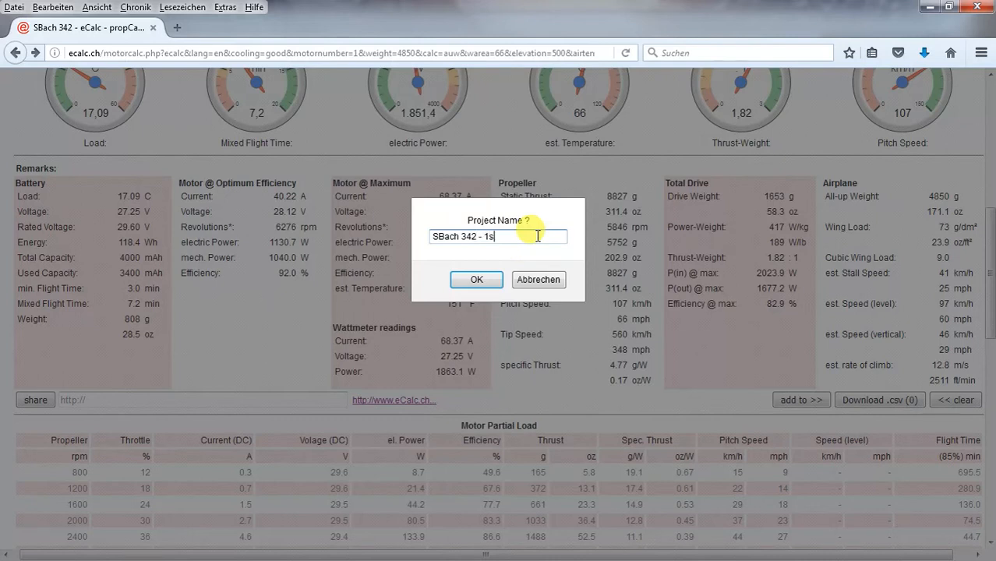
type("t Calc")
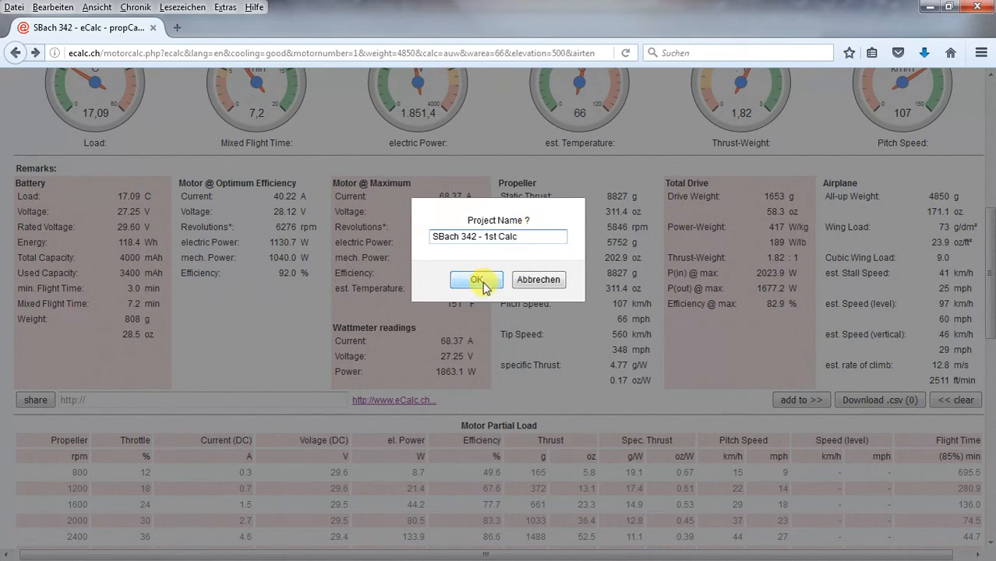
left_click(477, 280)
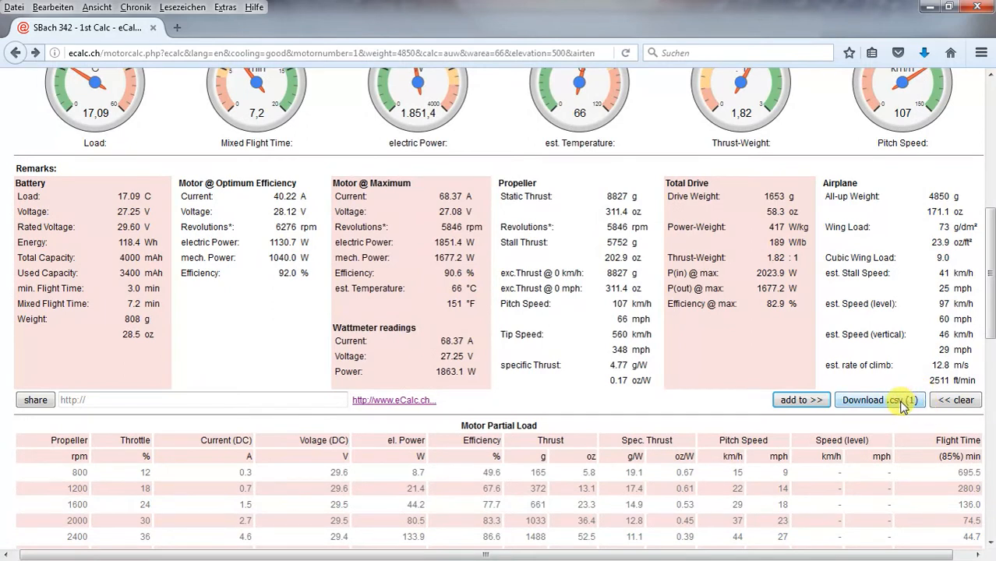
Switch the motor to Hacker A60-7S V4 28-Pole (215) and recalculate the results.
scroll("up", 3)
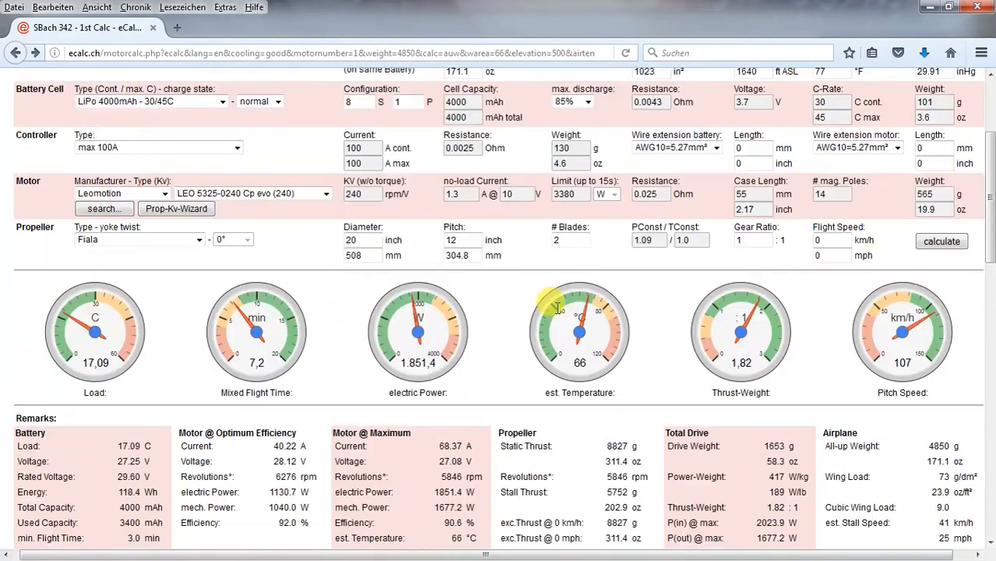
scroll("up", 3)
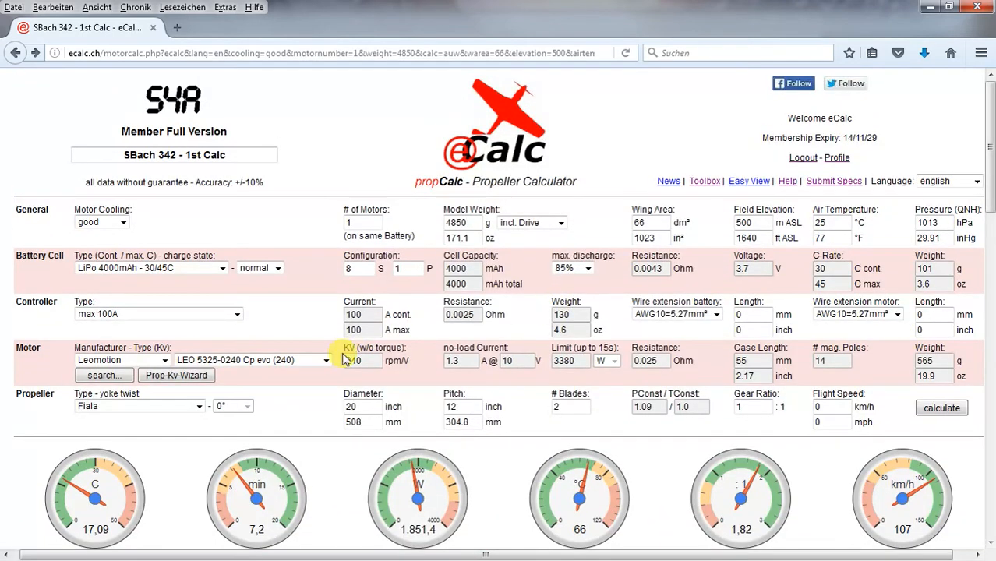
left_click(326, 359)
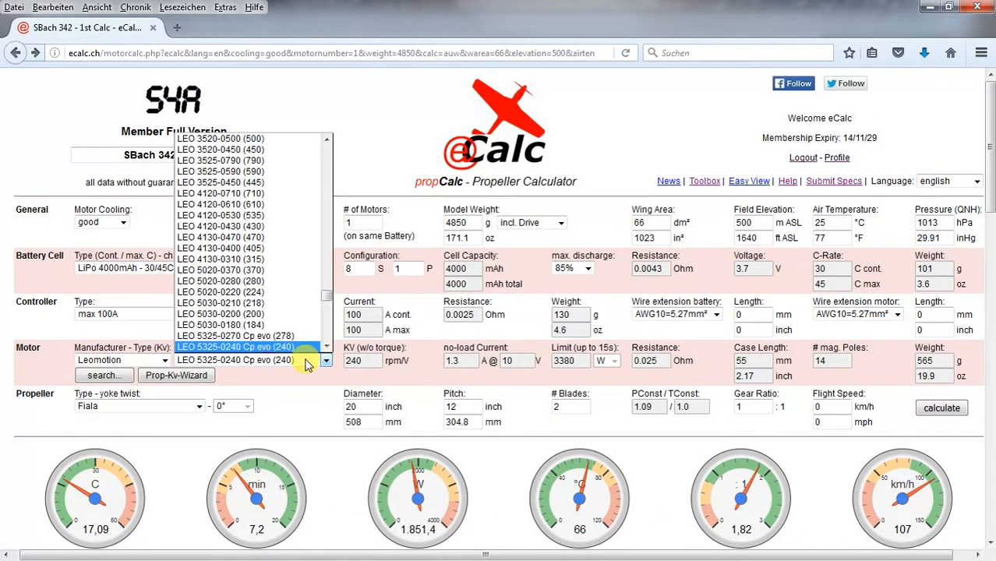
mouse_move(257, 337)
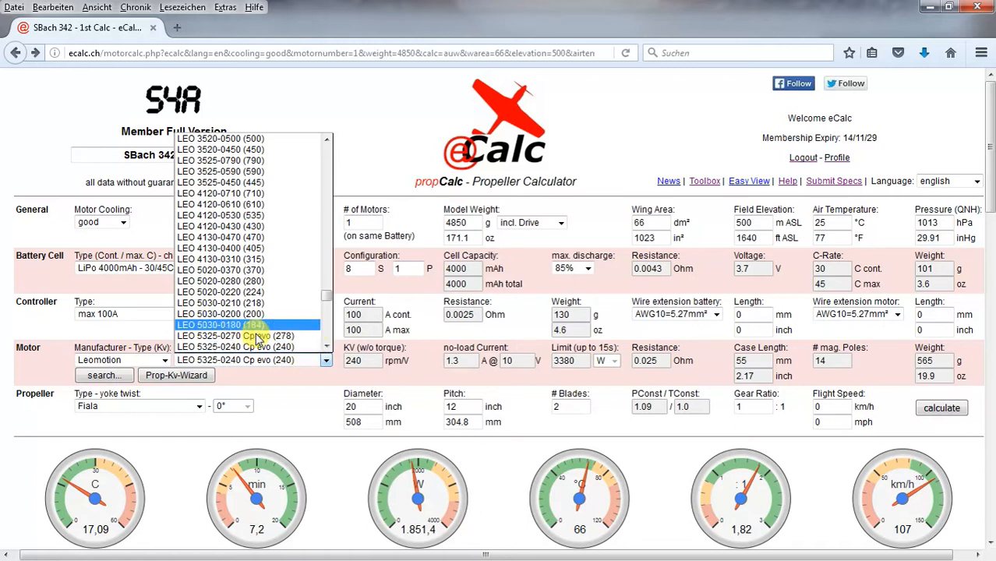
left_click(121, 359)
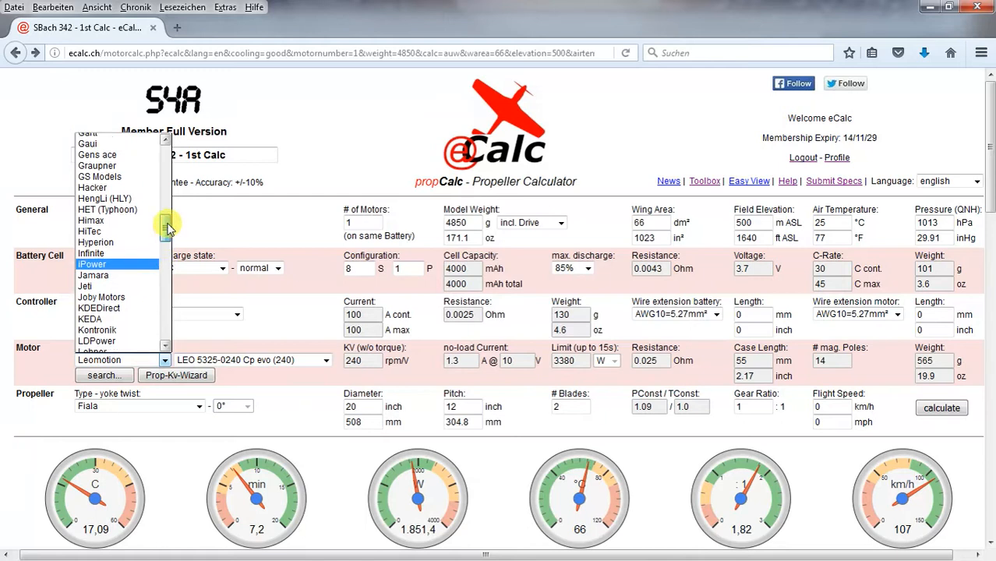
scroll("up", 3)
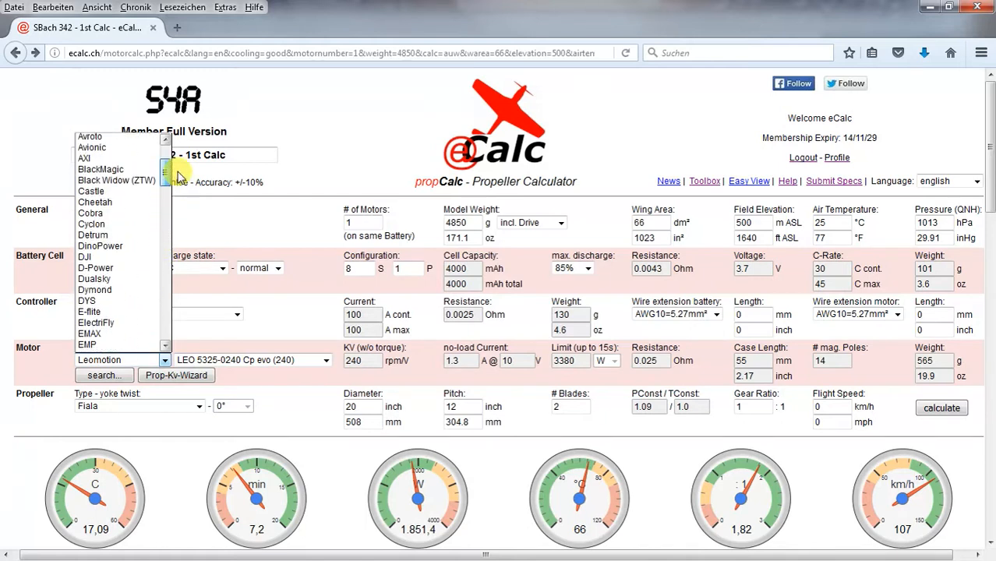
scroll("down", 3)
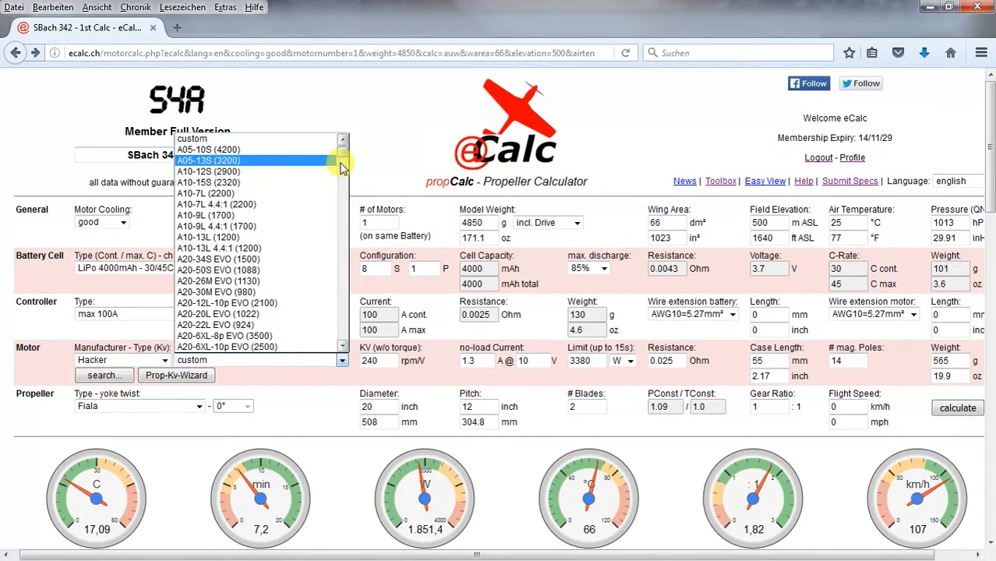
scroll("down", 3)
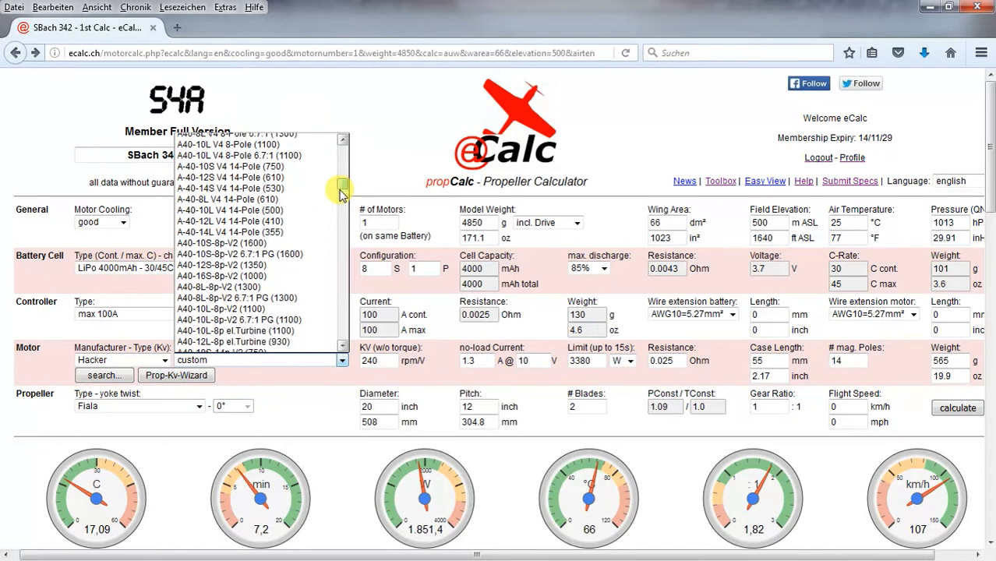
scroll("down", 3)
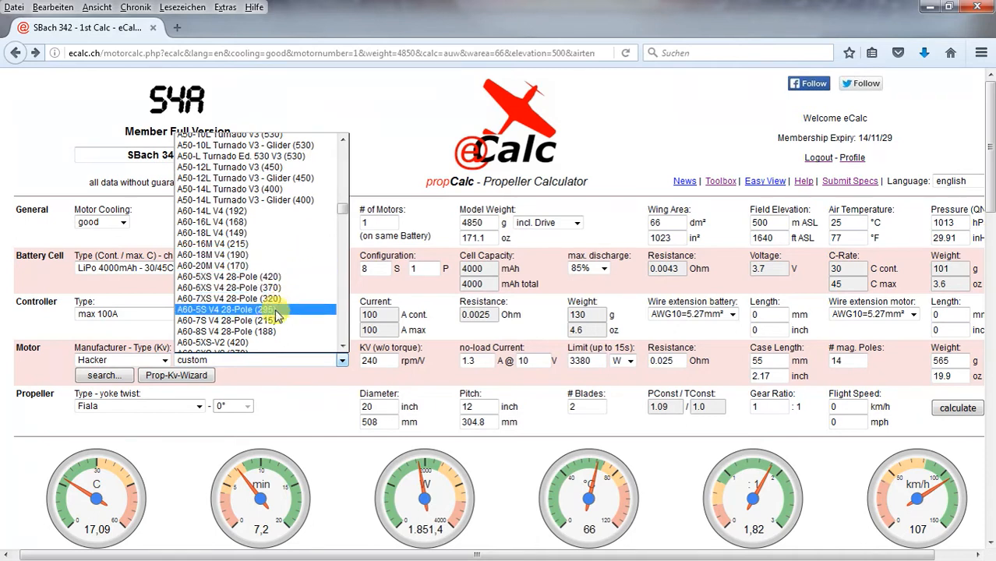
left_click(226, 320)
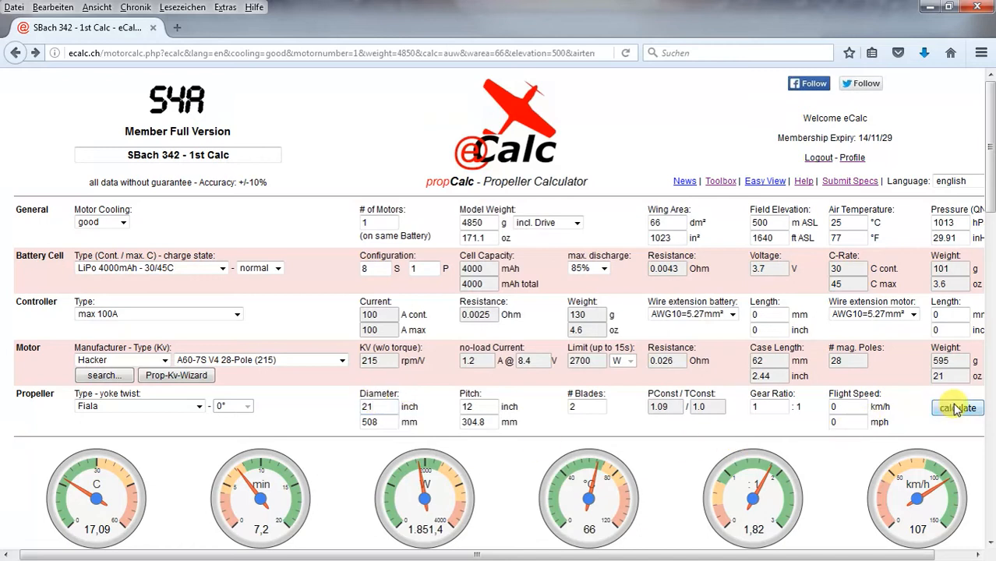
left_click(959, 408)
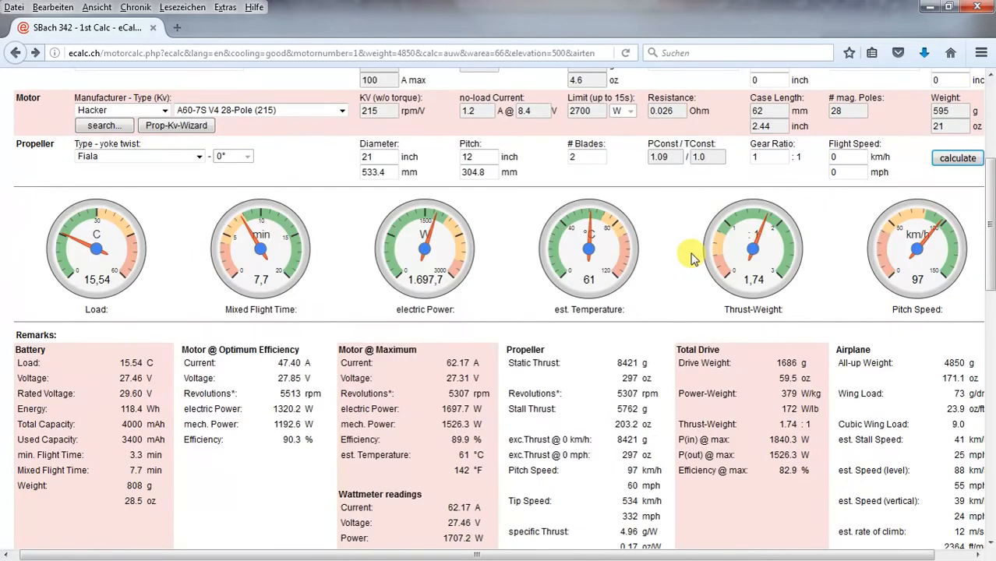
scroll("down", 3)
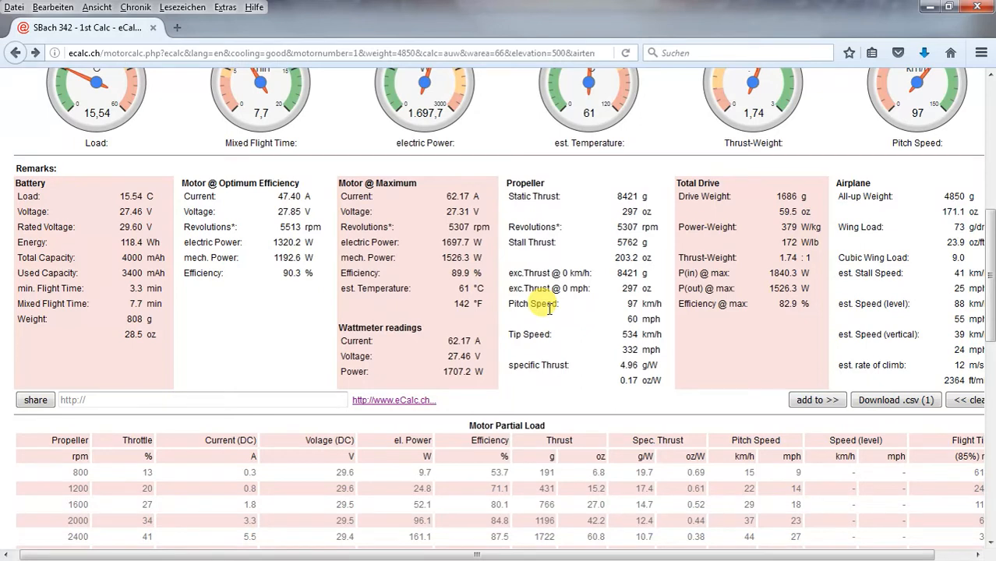
mouse_move(817, 400)
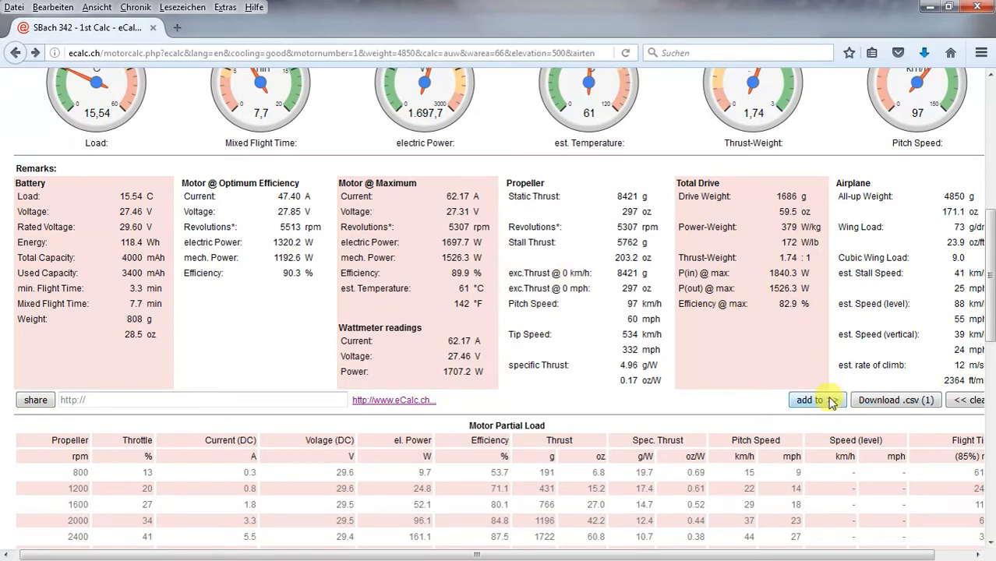
Add the Hacker calculation to the export list as 'SBach 342 - 2st Calc'.
left_click(811, 400)
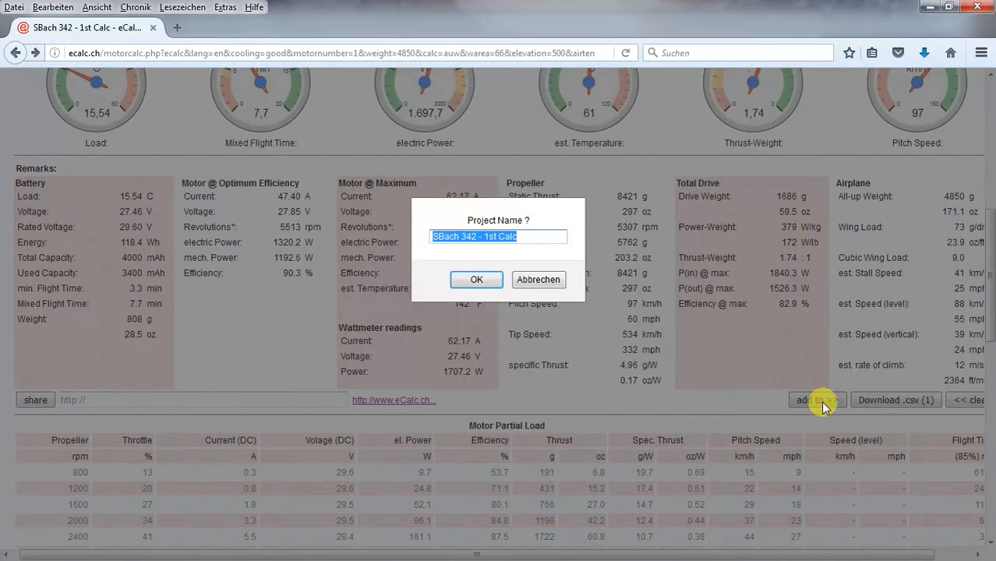
left_click(491, 237)
type("2")
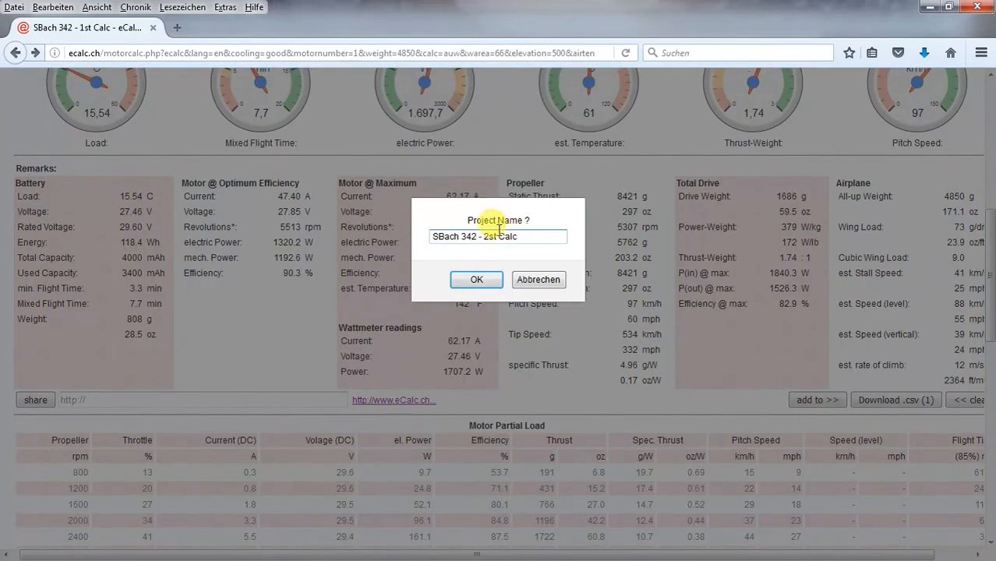
left_click(477, 280)
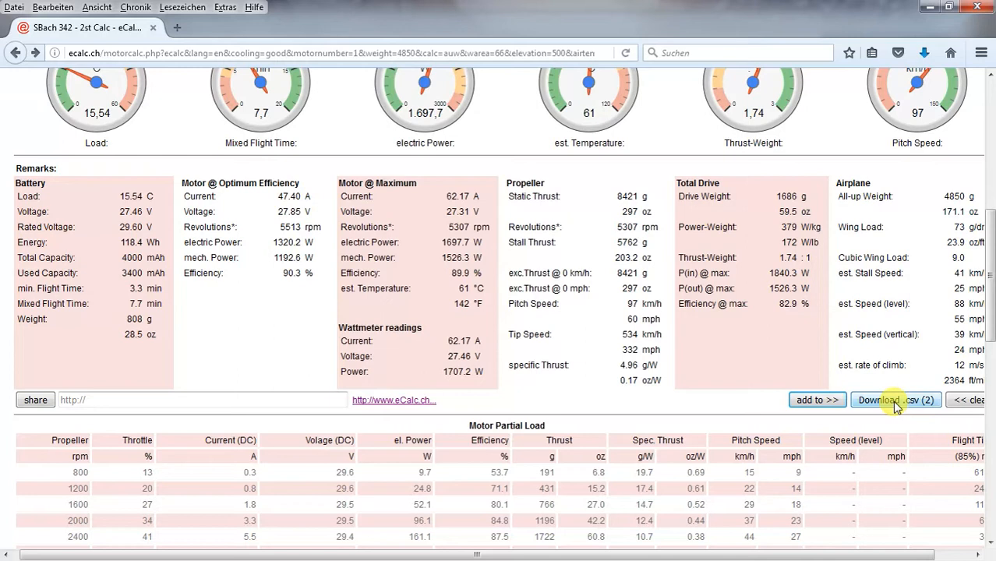
Download the two-entry eCalc Results CSV and open it with Microsoft Excel.
left_click(895, 400)
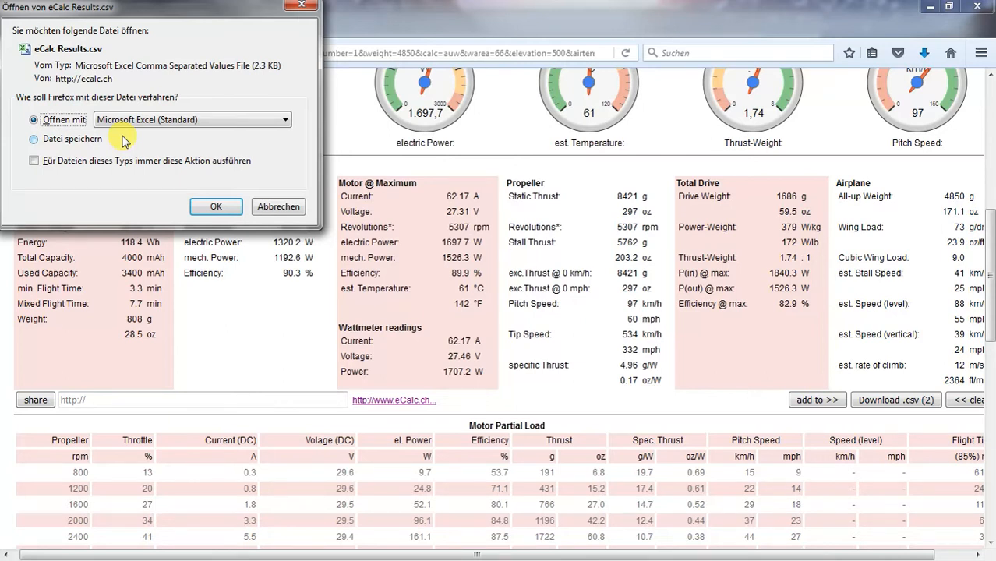
mouse_move(222, 237)
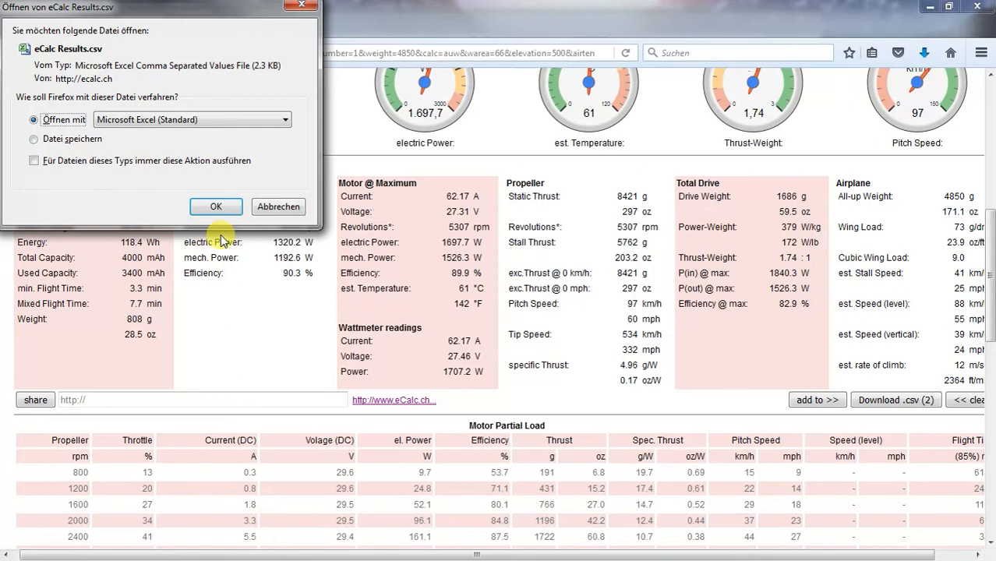
left_click(216, 207)
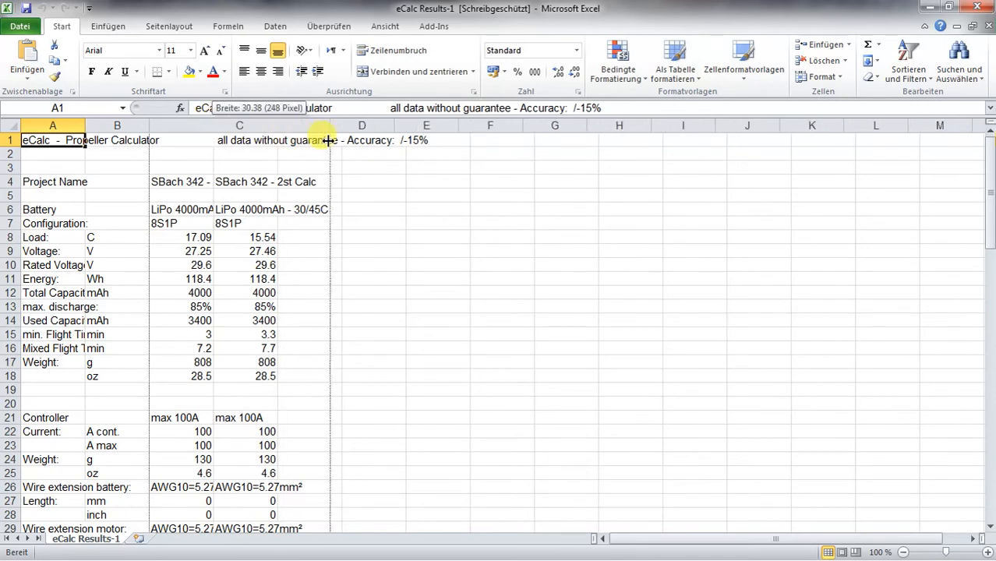
Widen columns C and D, then scroll down through the motor and propeller results.
left_click_drag(327, 126, 437, 126)
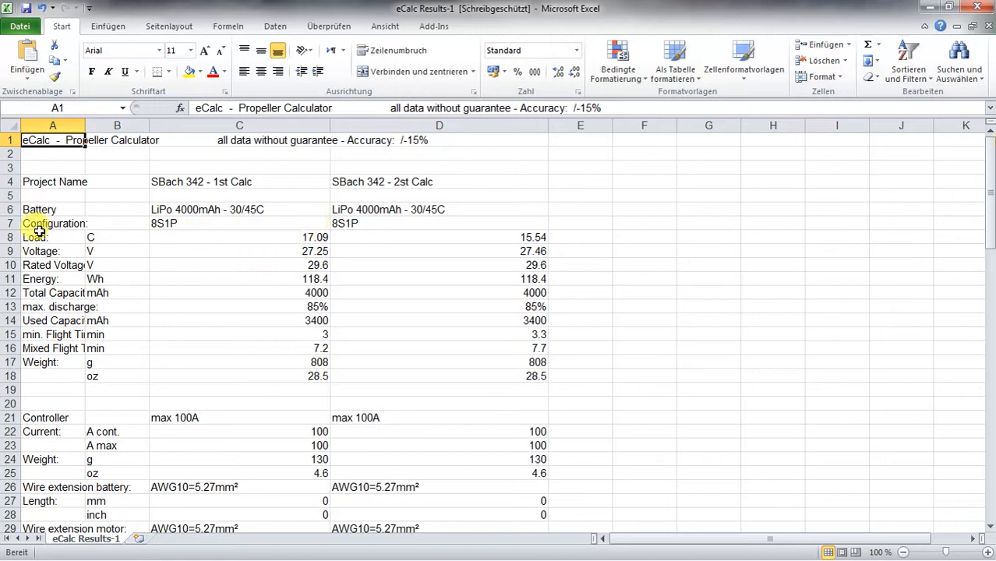
mouse_move(365, 269)
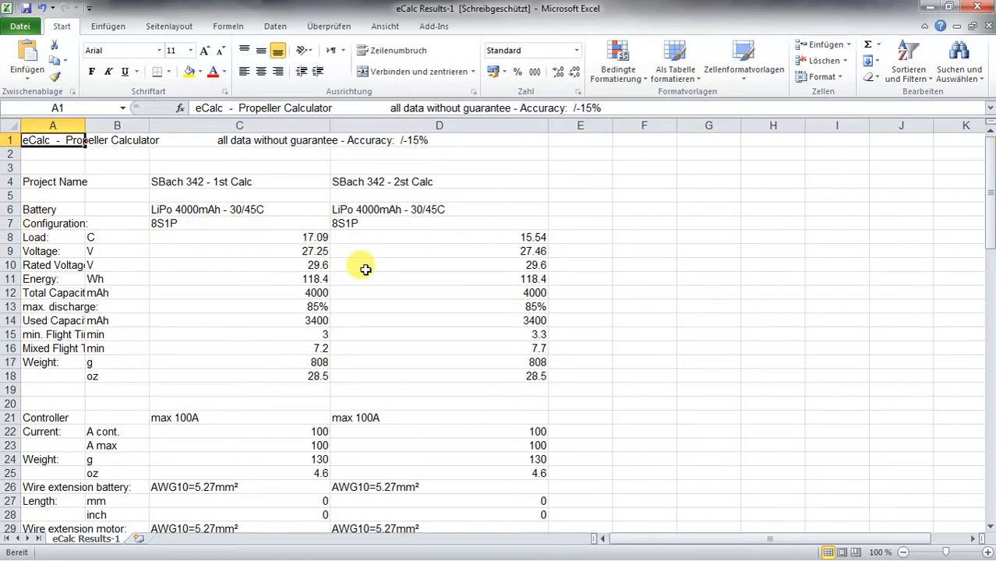
scroll("down", 3)
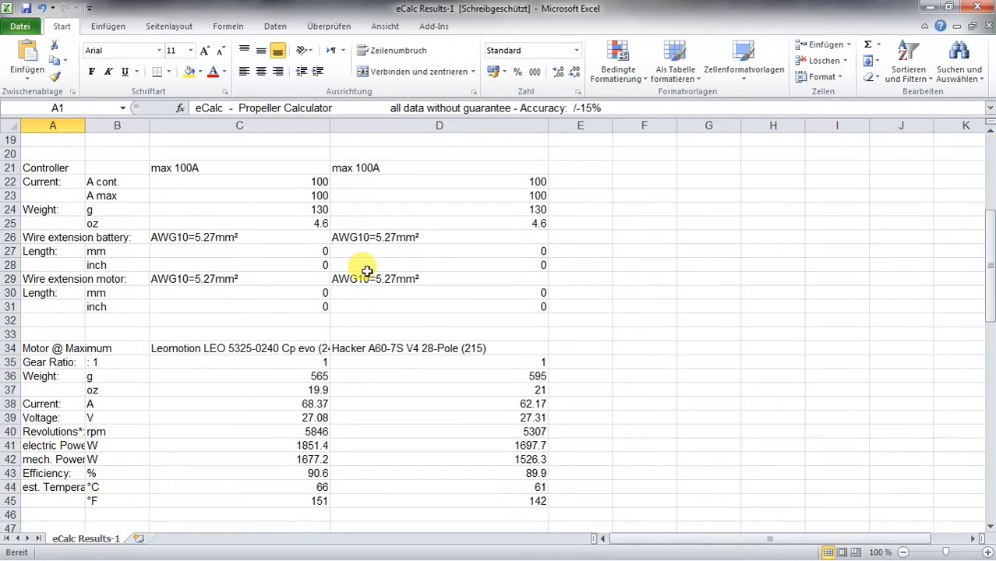
scroll("down", 3)
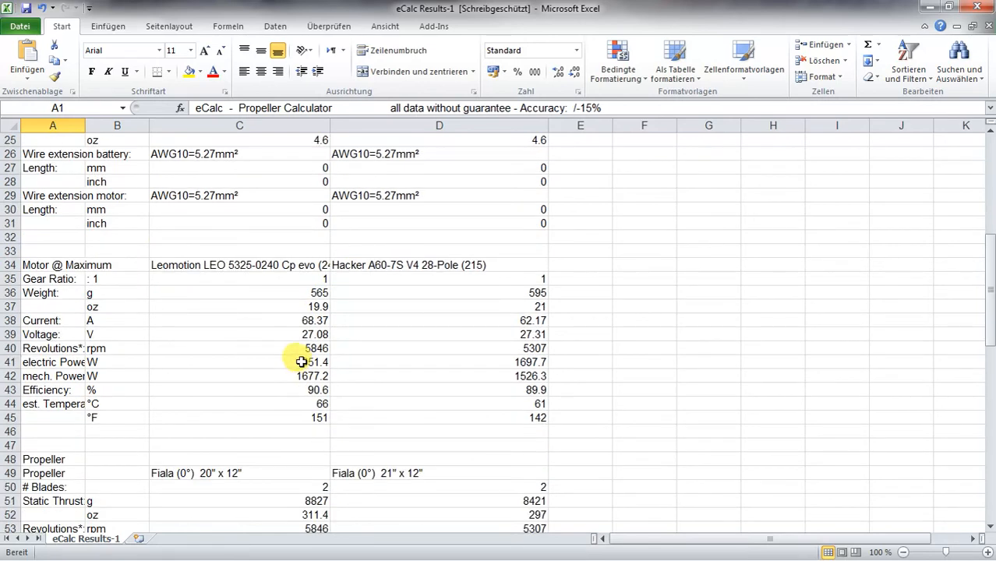
scroll("down", 3)
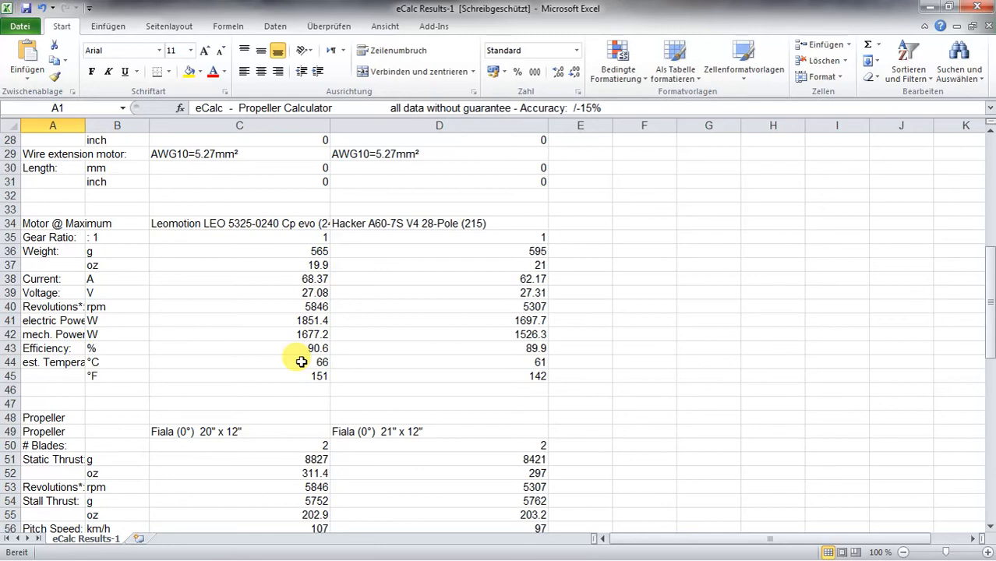
scroll("down", 3)
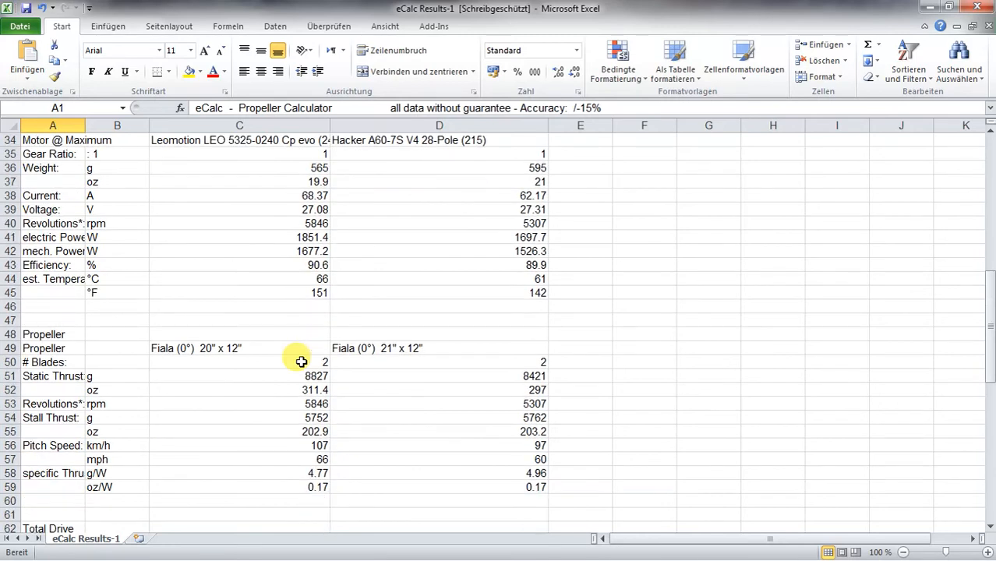
mouse_move(393, 312)
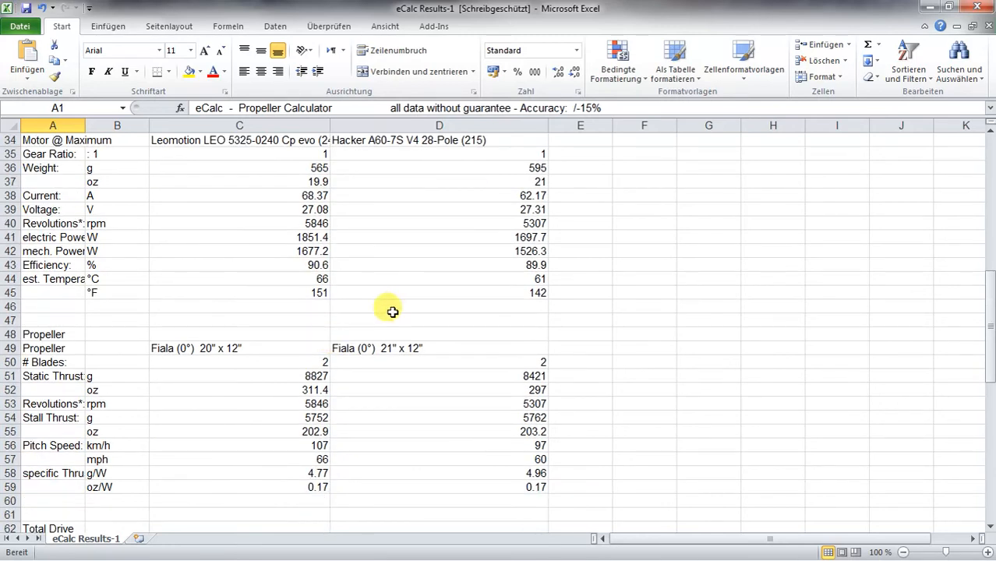
mouse_move(402, 308)
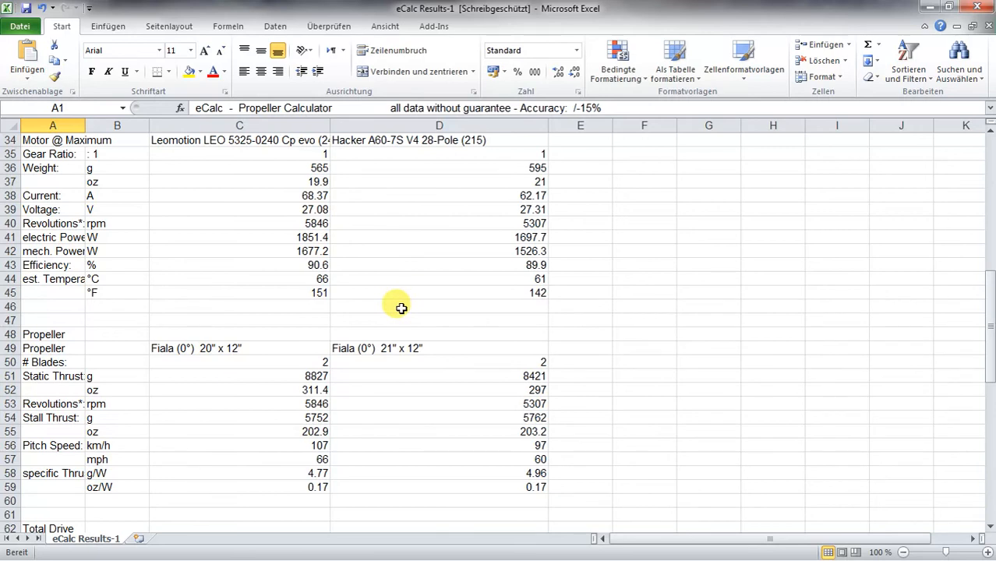